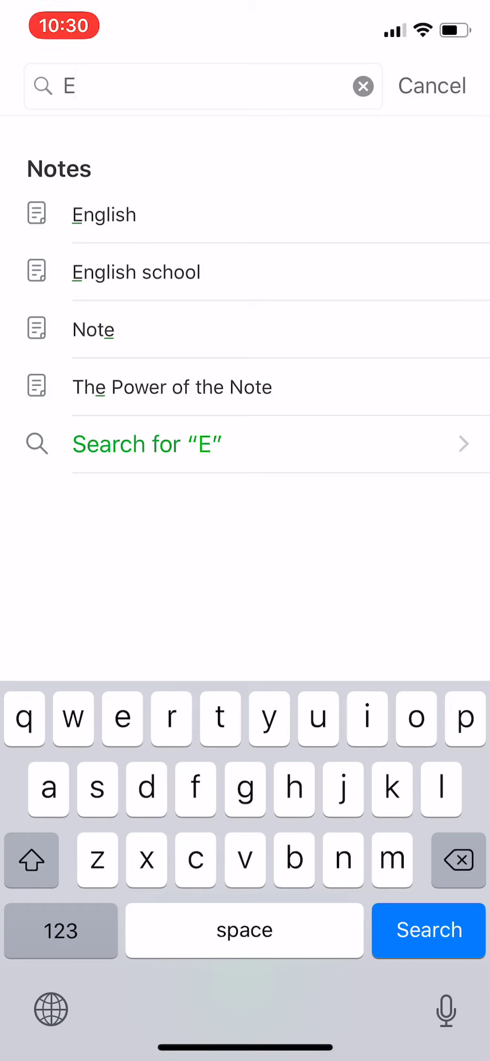
Find the English school note and look through its sketch, audio clip and photo.
text(n)
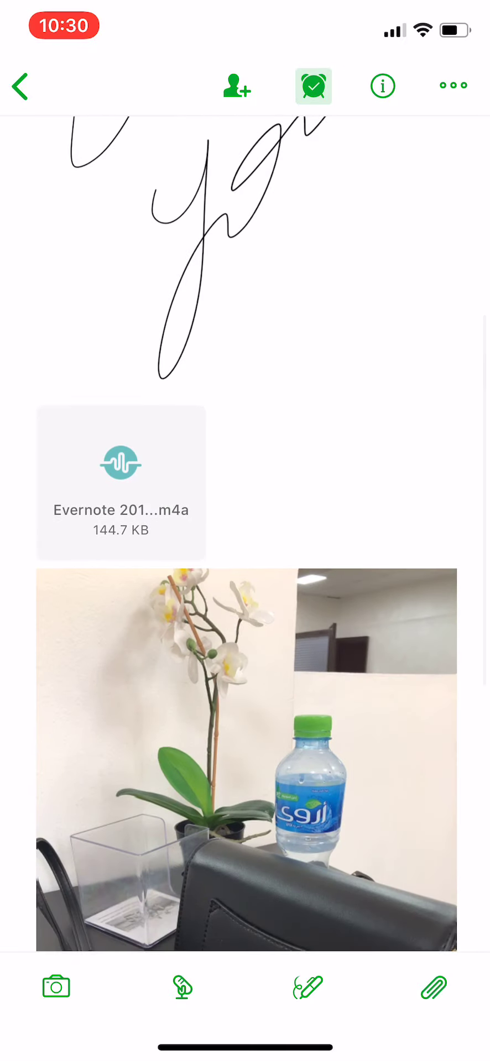
scroll(down, 3)
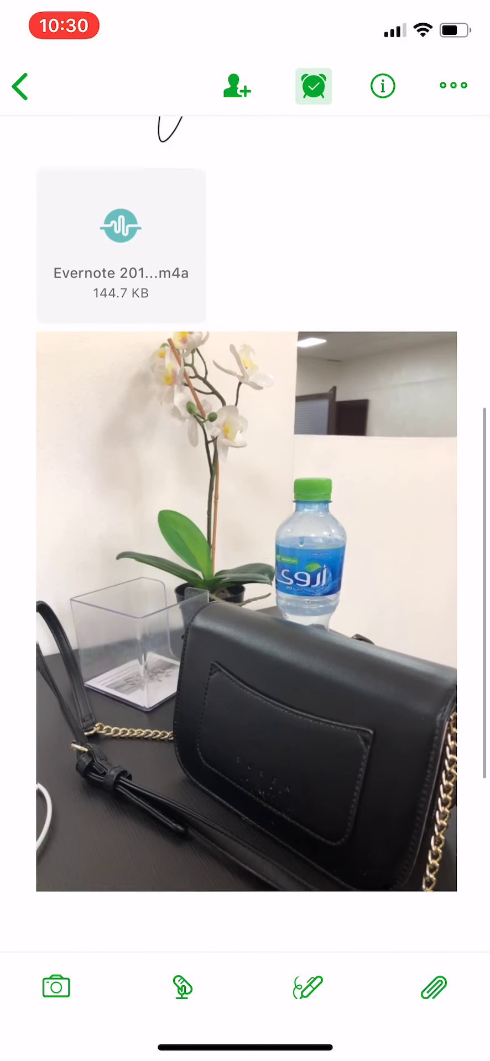
scroll(up, 3)
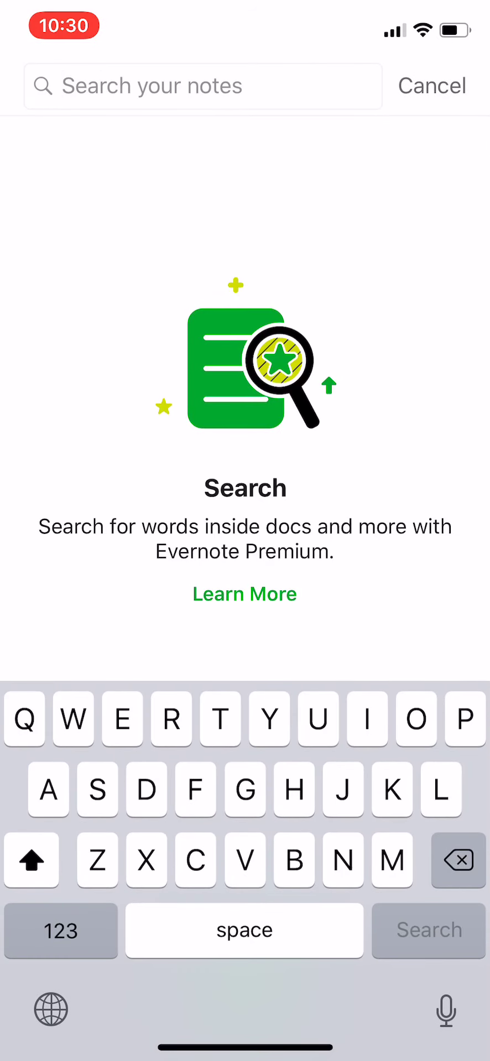
Cancel the search and start a new empty note in First Notebook.
click(431, 86)
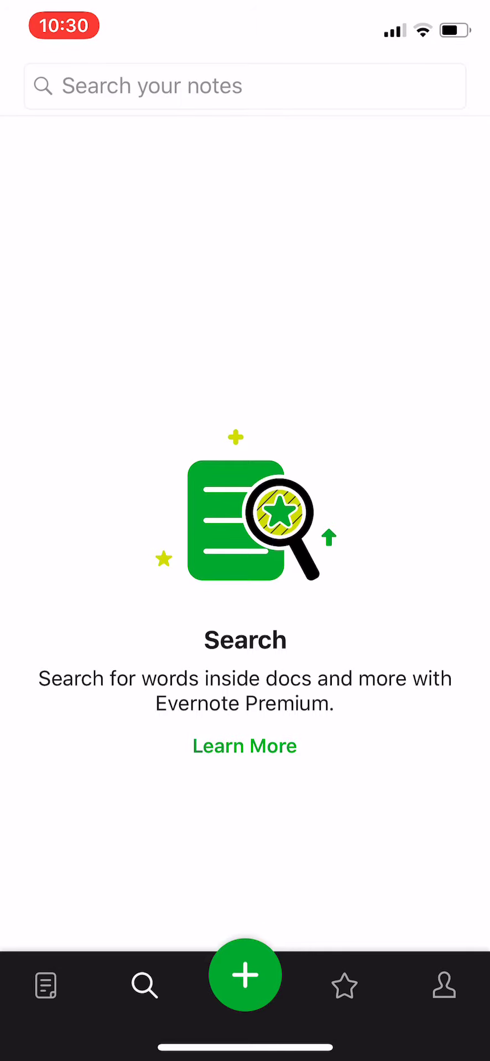
click(245, 975)
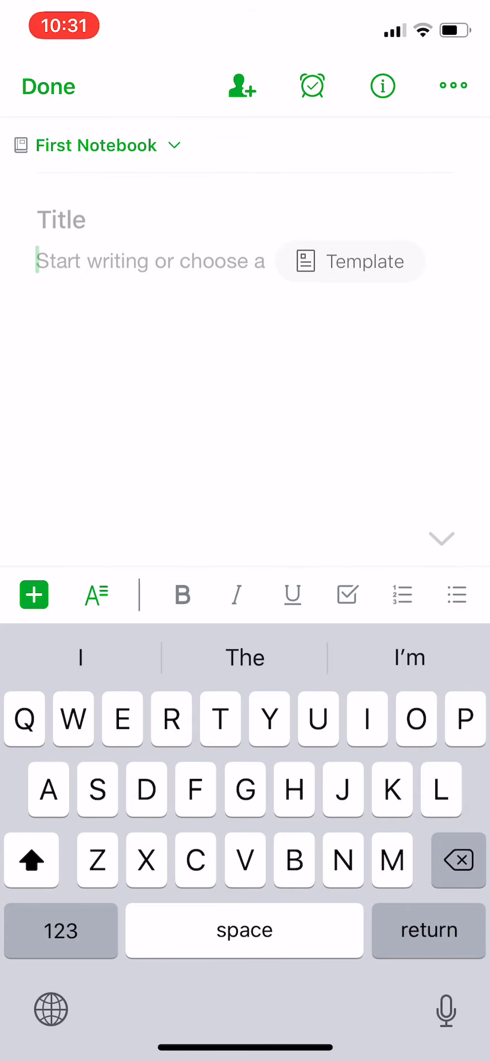
Write 'English school' in bold, italic and underline as a bulleted checkbox item.
text(n)
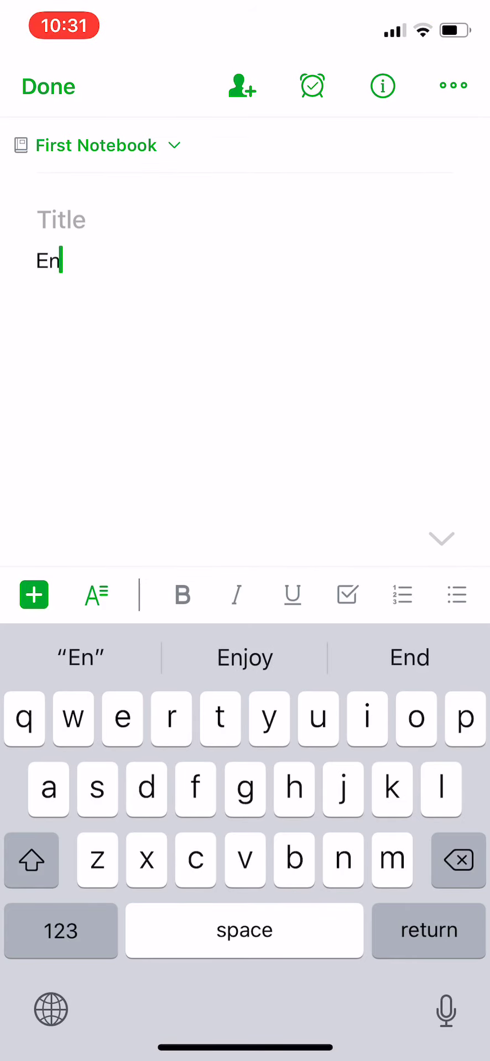
text(glish s)
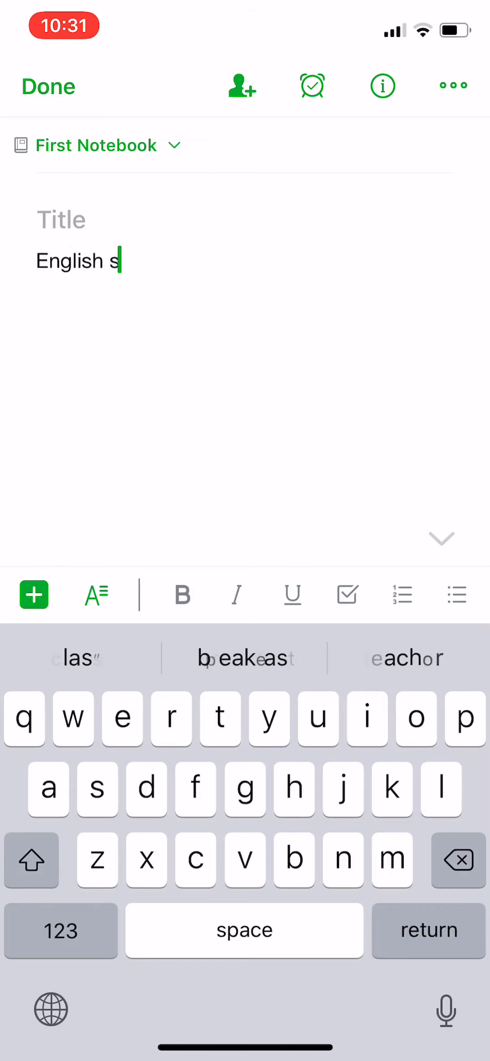
text(chool)
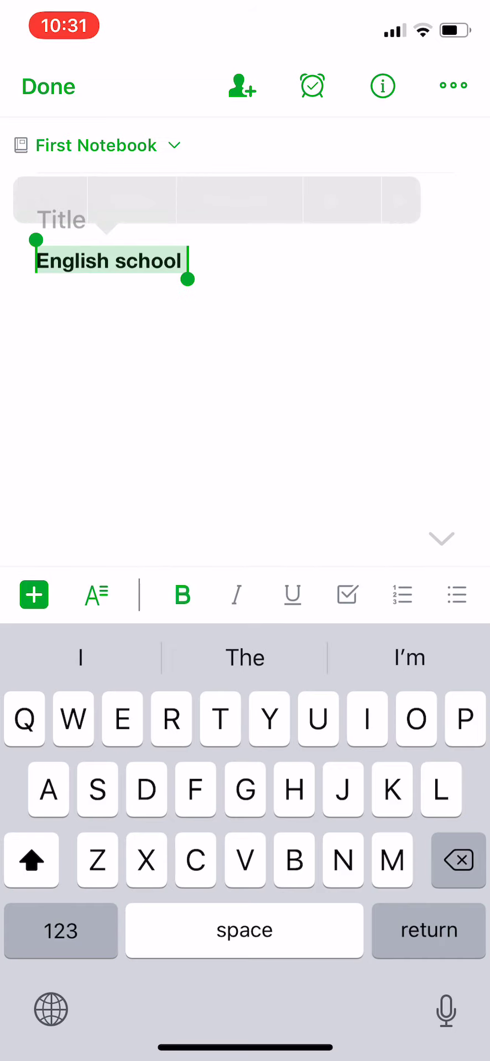
click(236, 594)
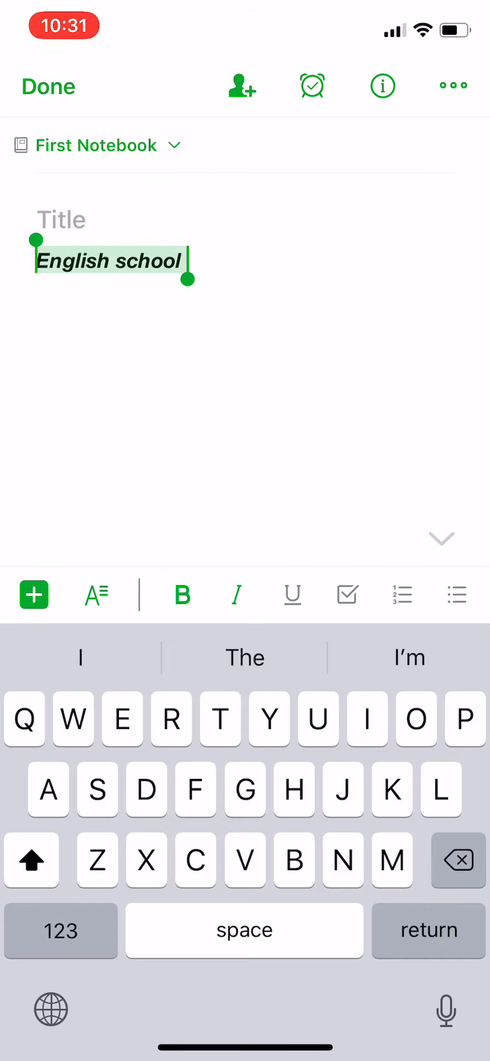
click(292, 594)
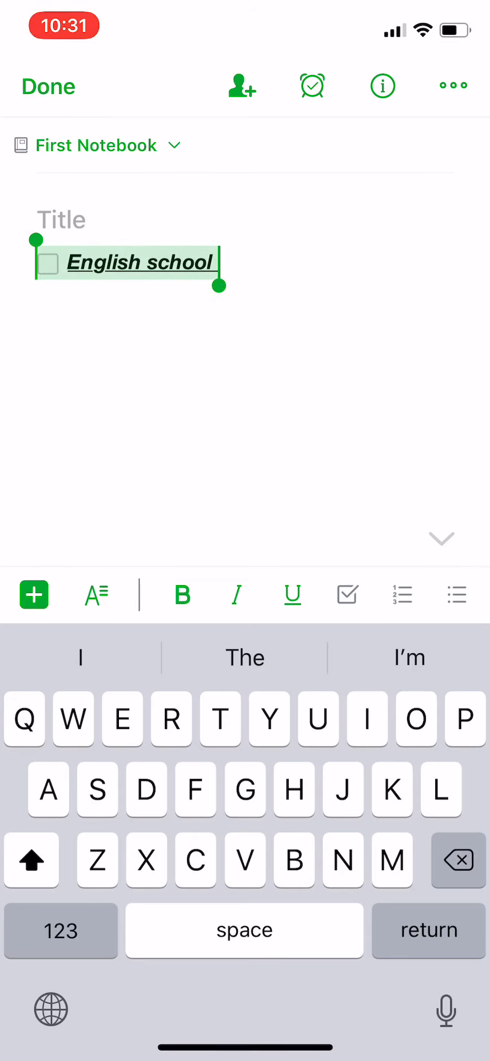
click(401, 595)
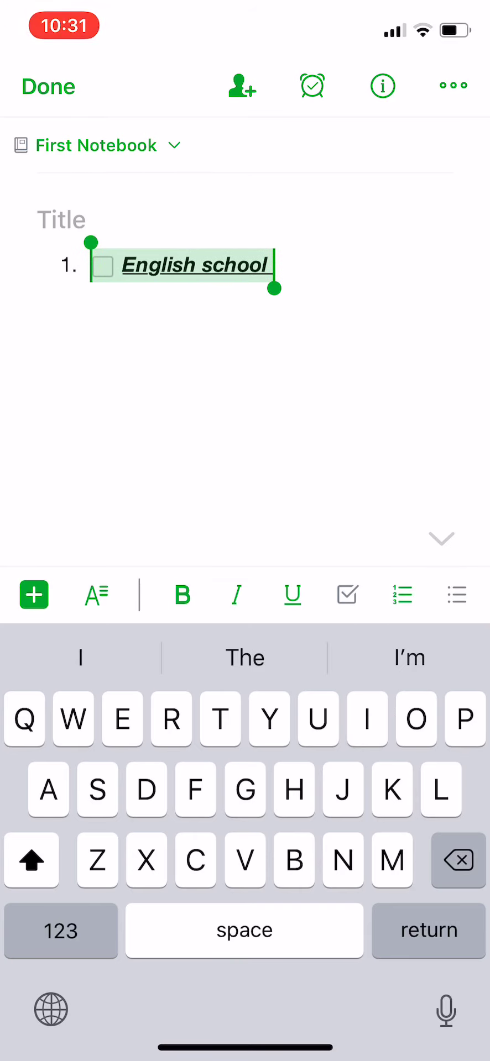
click(454, 595)
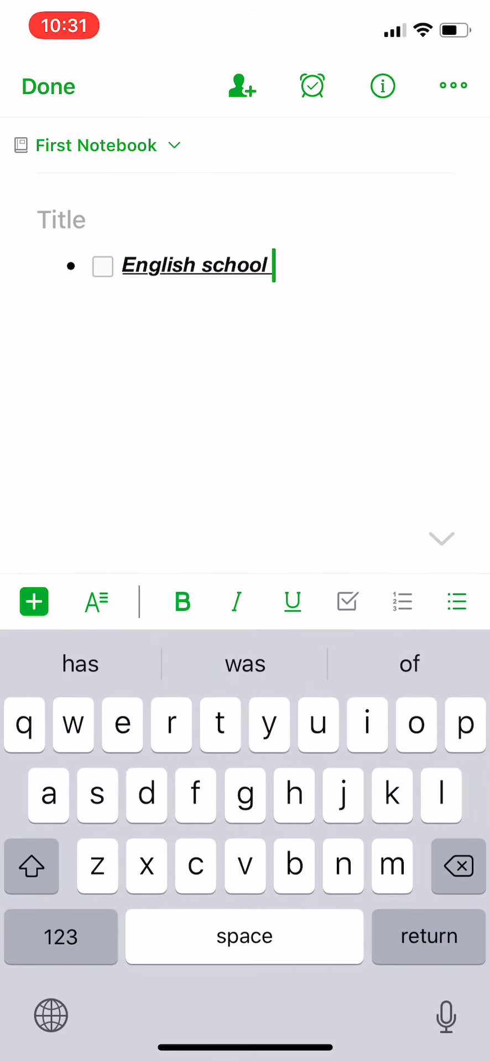
Try the text sizes and make the 'English school' item Large.
click(95, 602)
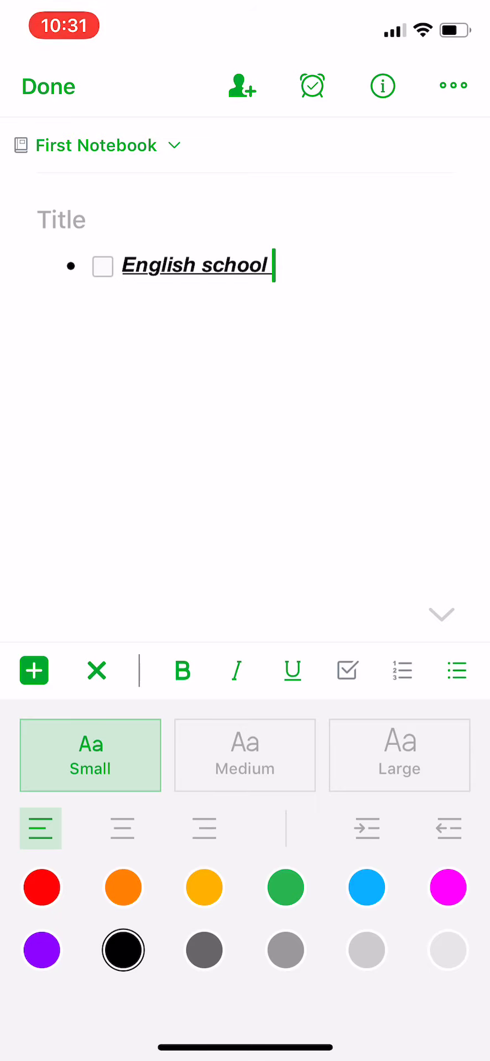
click(244, 755)
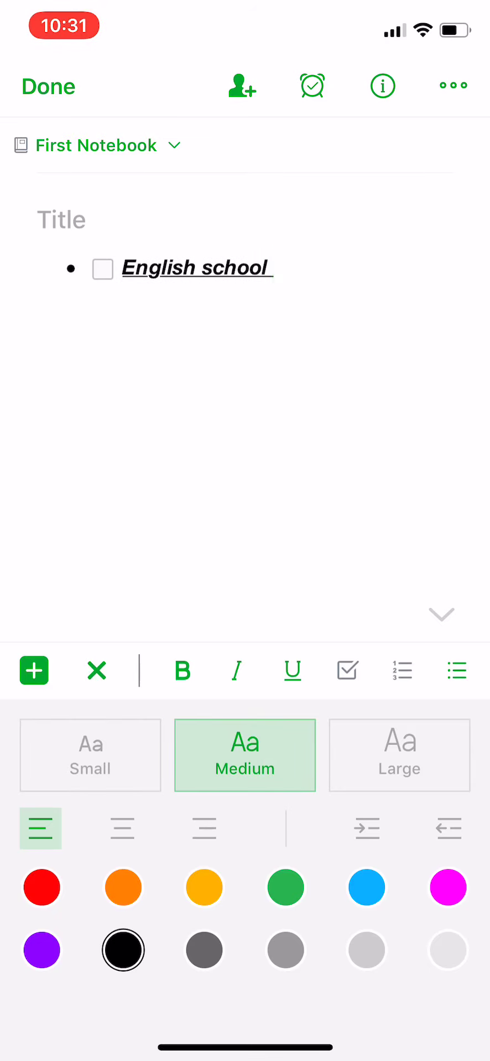
click(90, 755)
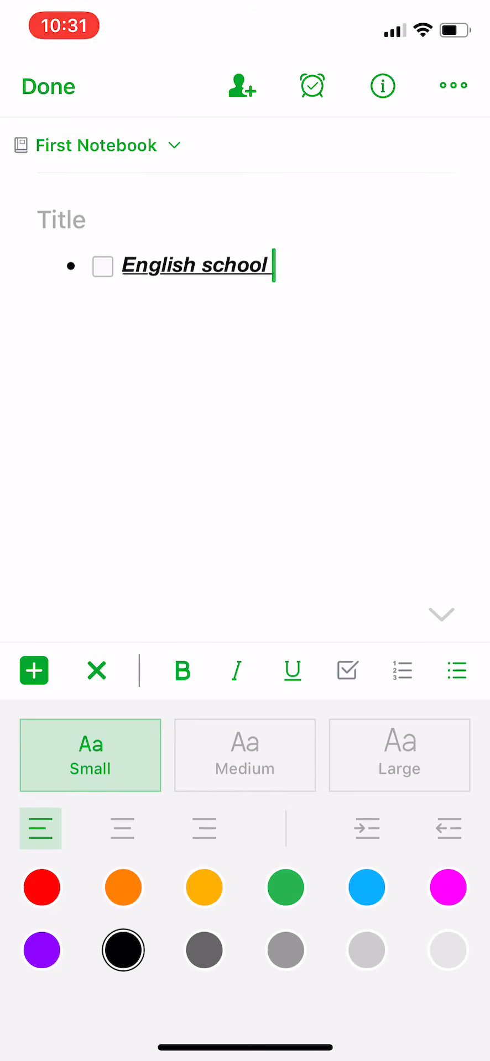
click(398, 755)
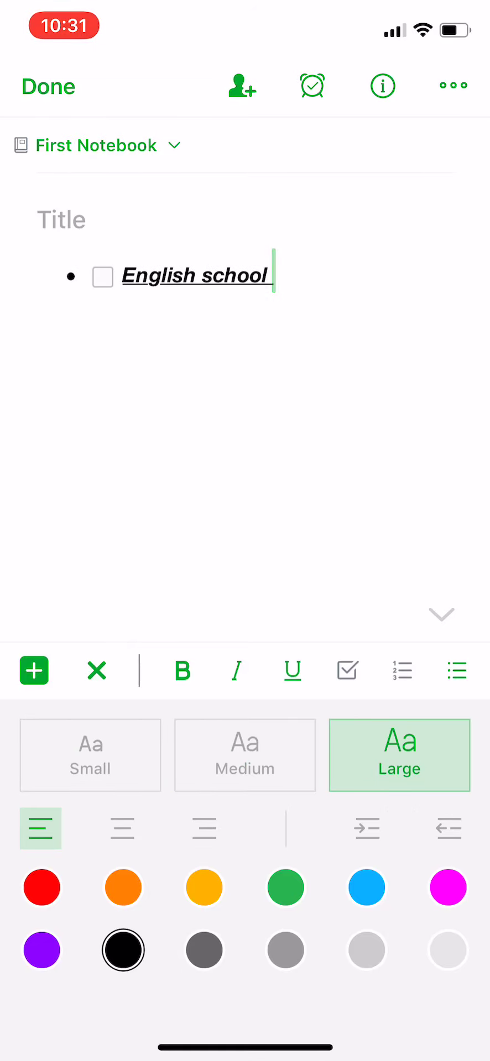
click(89, 755)
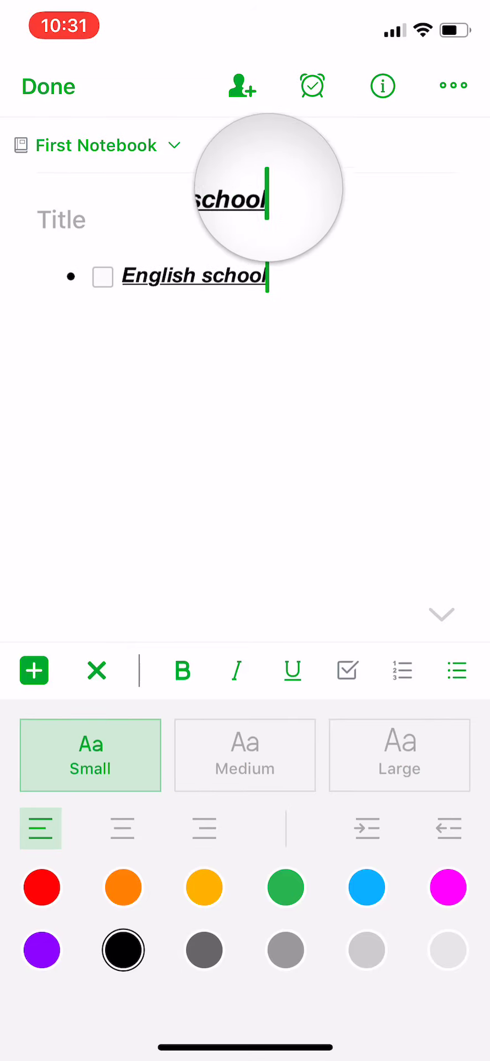
double_click(194, 275)
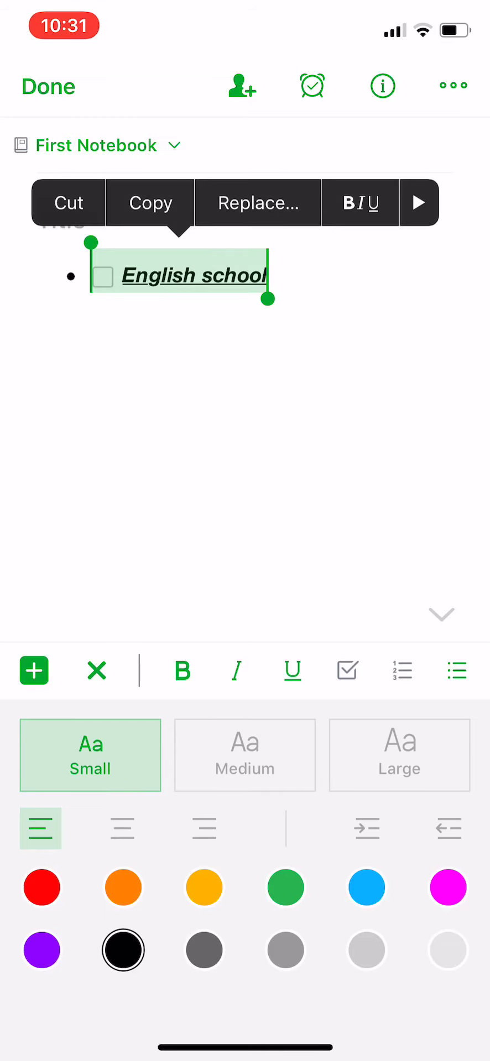
click(399, 755)
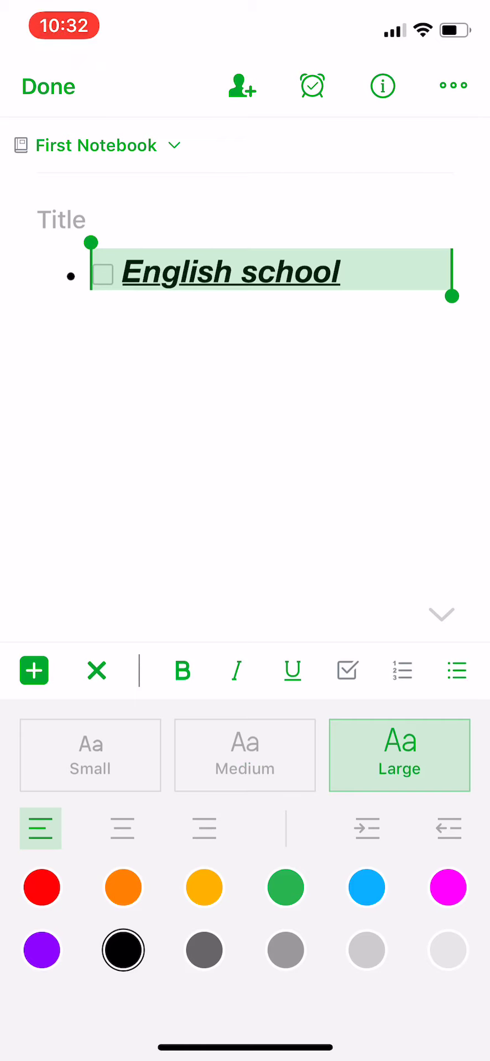
Indent the item one level, leave it left-aligned and colour it green (after orange).
click(123, 828)
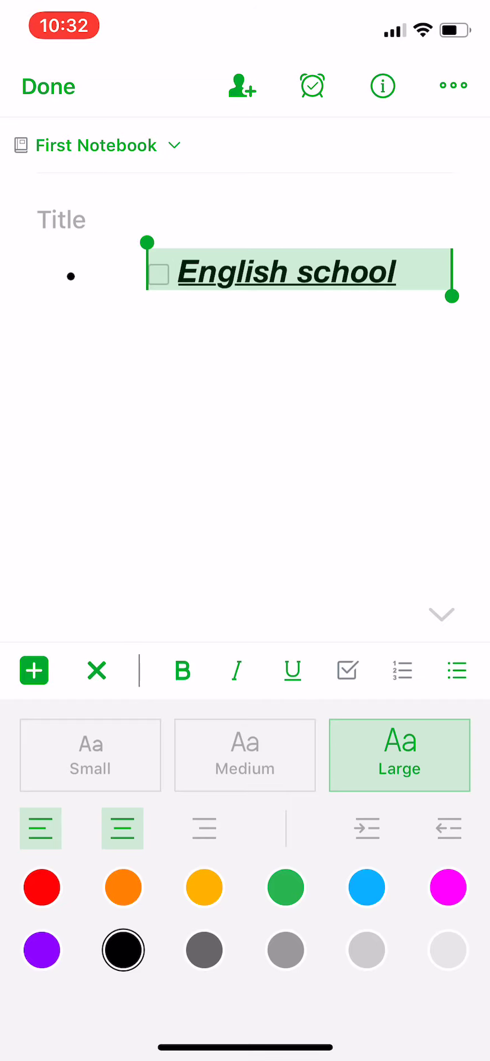
click(204, 828)
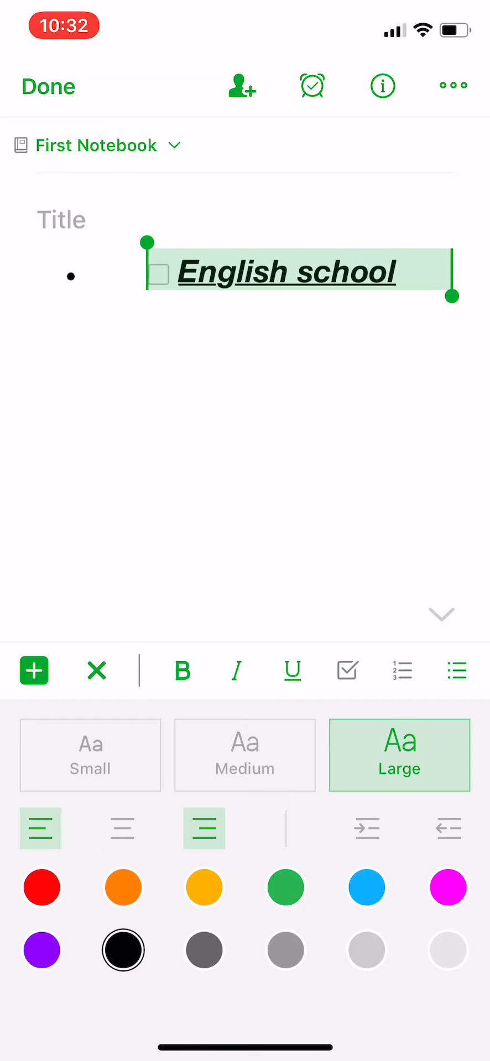
click(41, 828)
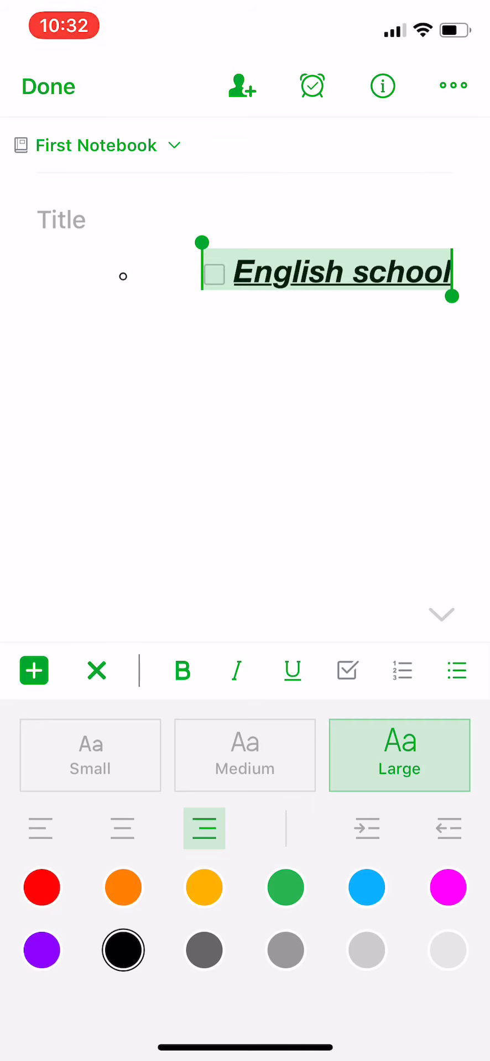
click(123, 828)
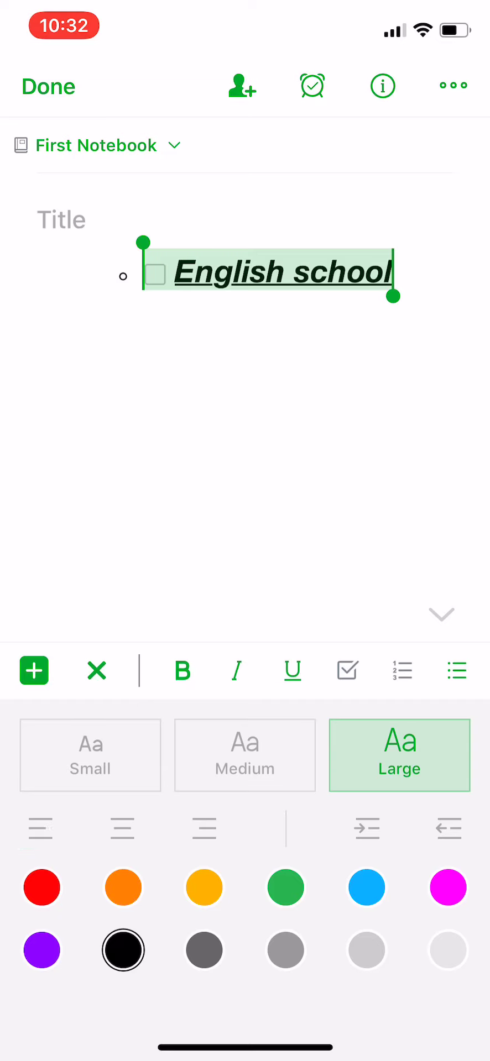
click(41, 827)
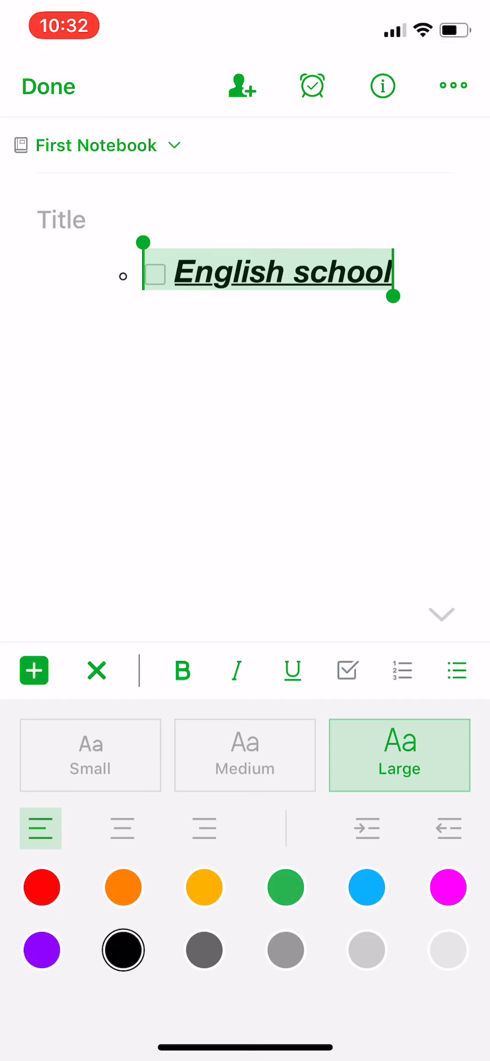
click(123, 887)
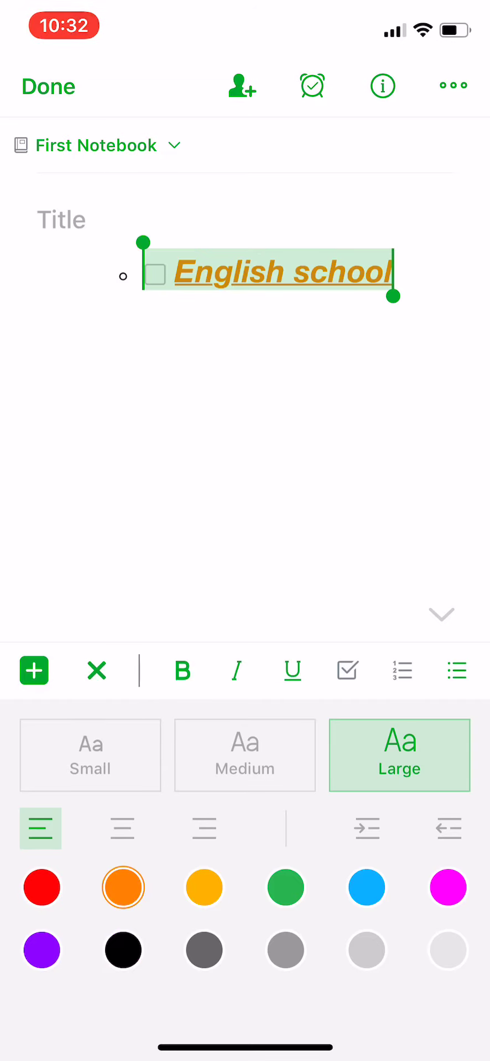
click(285, 887)
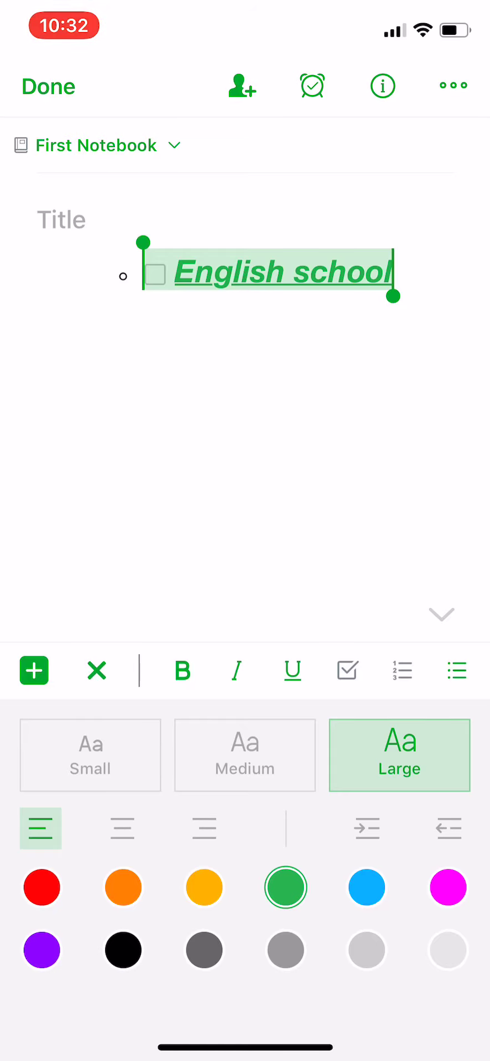
Close the text style panel and bring up the attachment menu on a new line.
click(89, 756)
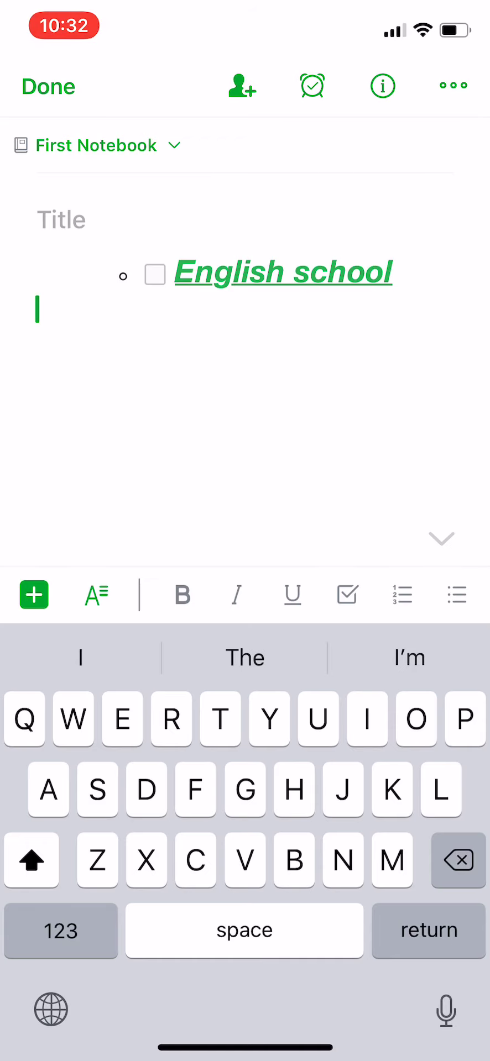
click(33, 595)
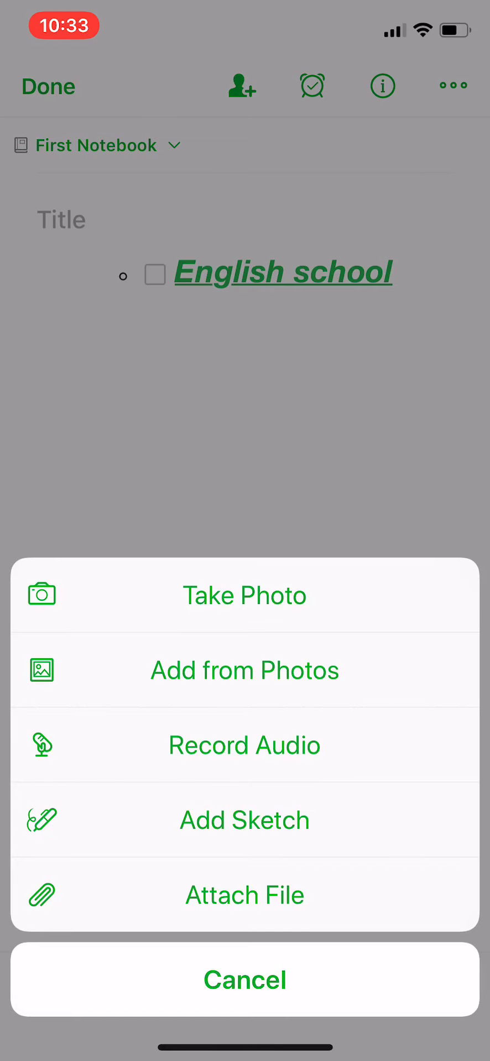
Record a short audio clip and attach it under the English school item.
click(244, 744)
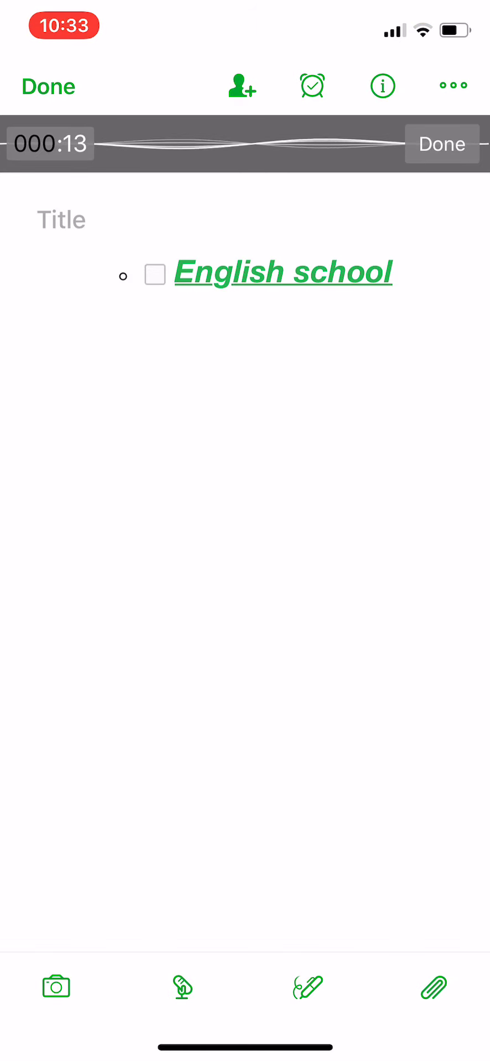
click(441, 143)
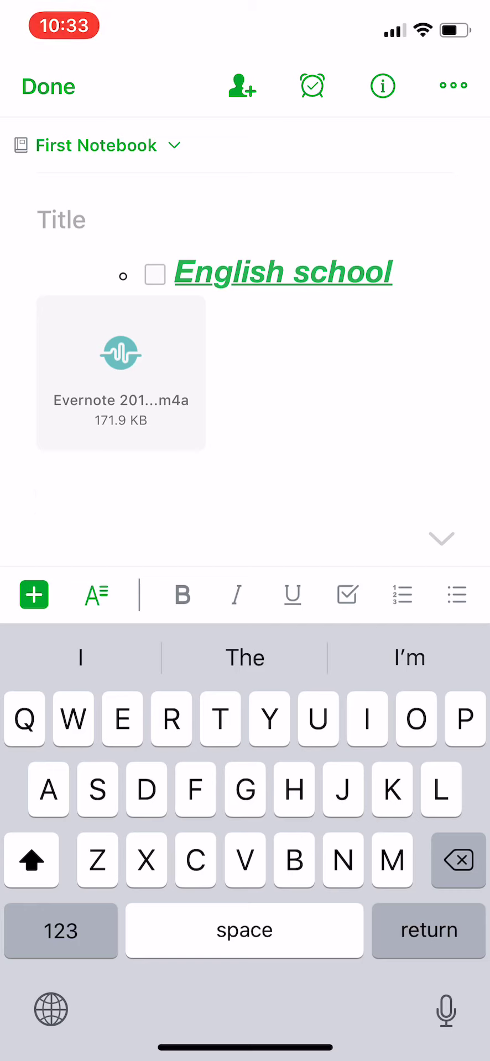
Check off the English school item and start a new sketch attachment.
click(155, 274)
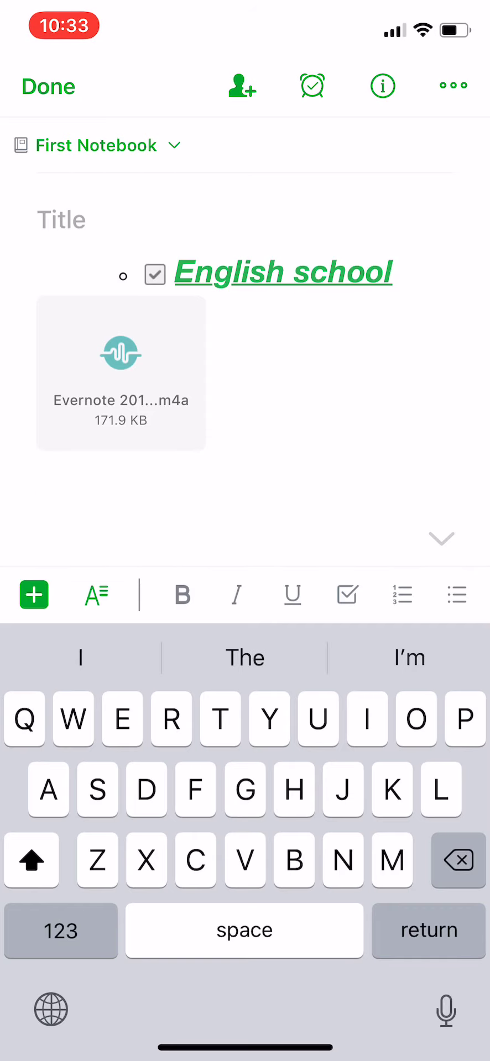
click(34, 595)
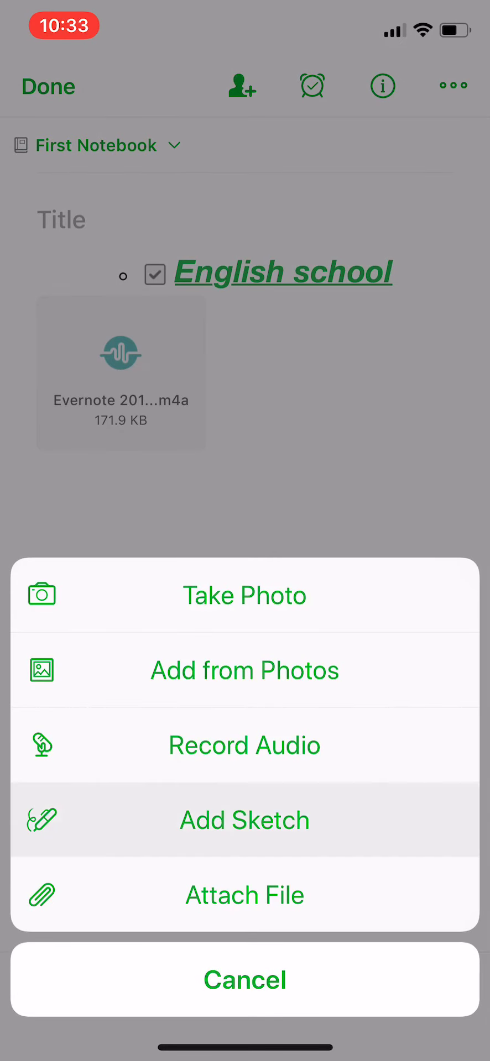
click(244, 819)
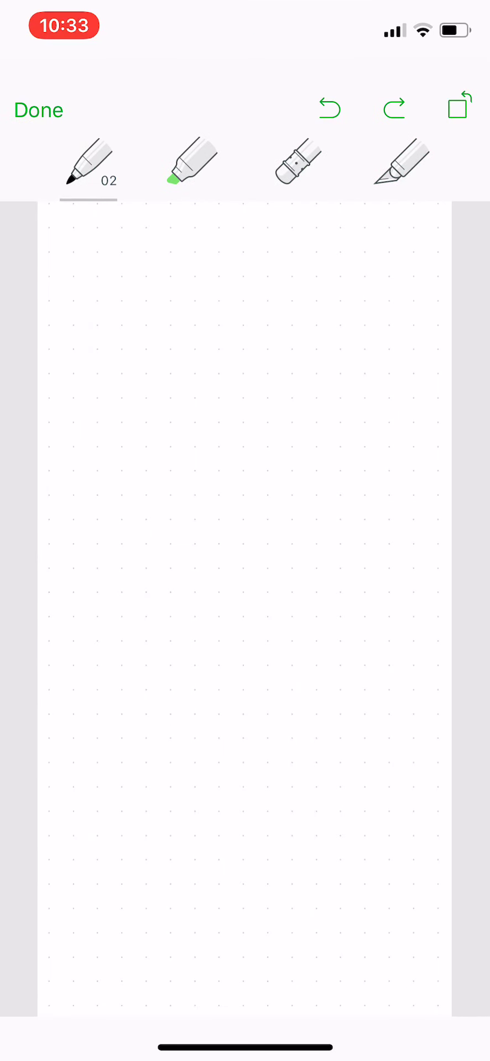
Handwrite a signature with the fine pen and place the sketch below the audio clip.
click(190, 163)
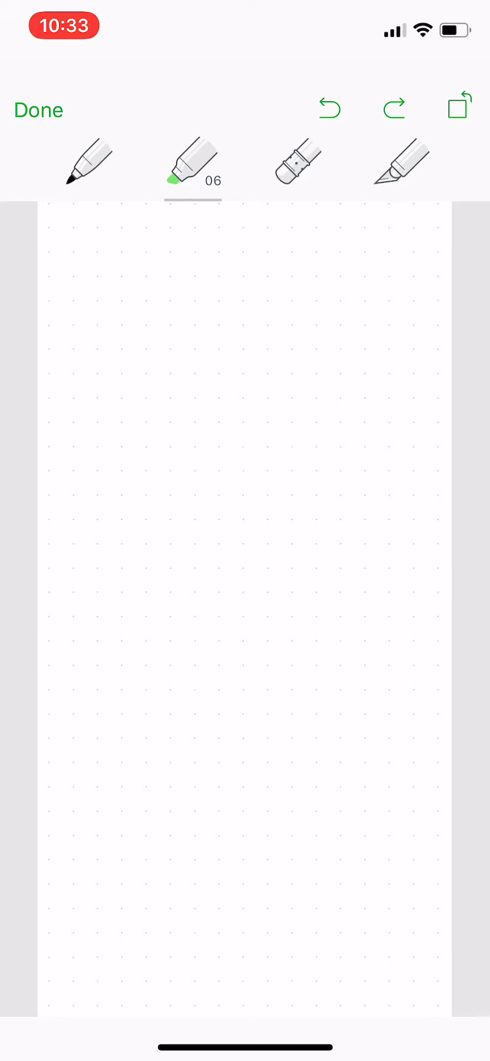
click(86, 162)
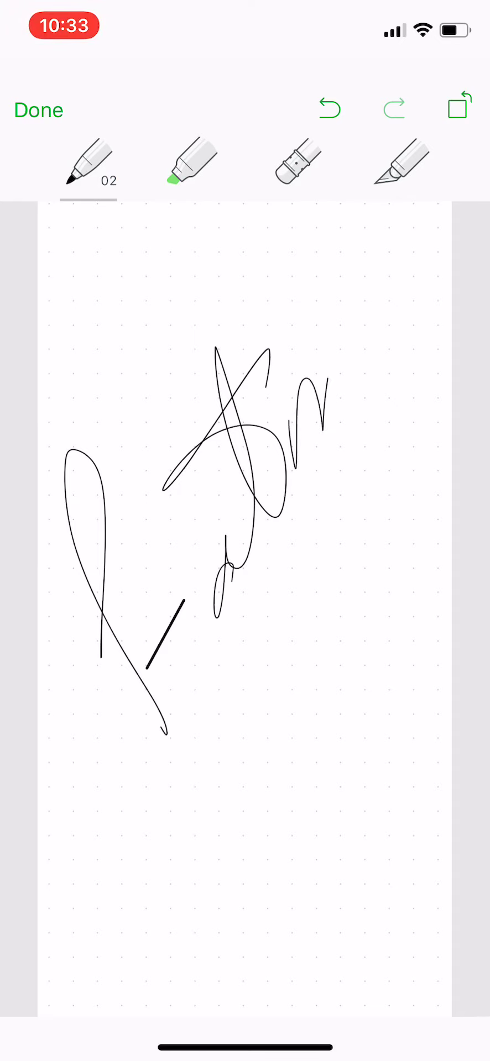
drag(298, 420, 434, 318)
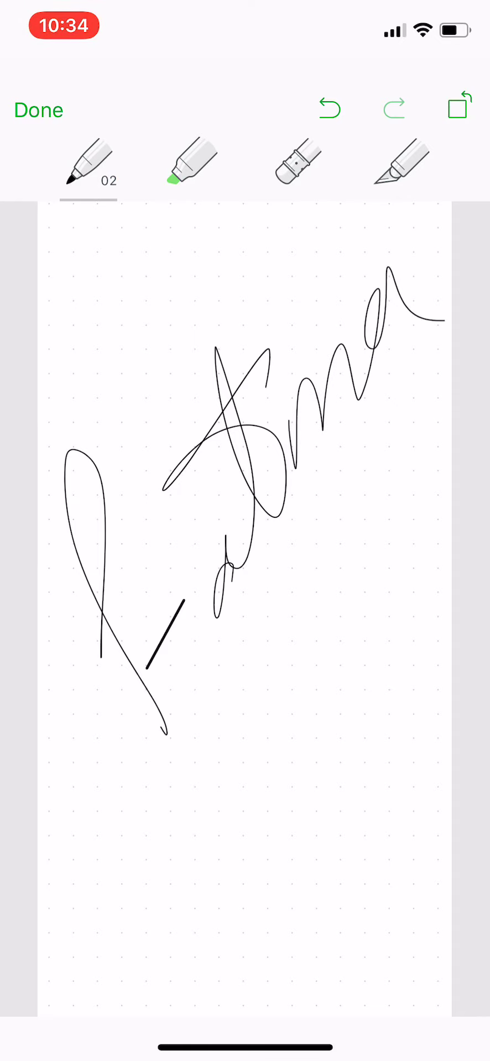
click(38, 109)
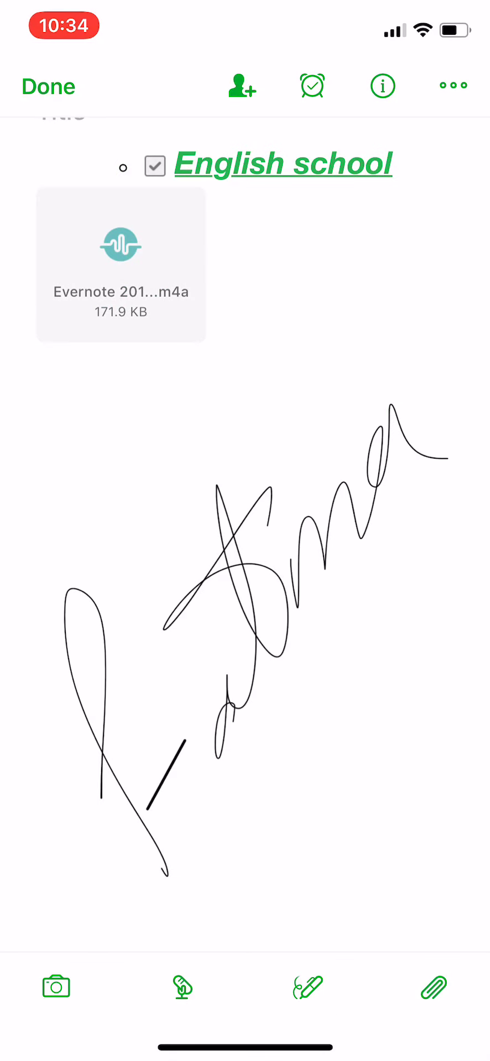
scroll(down, 3)
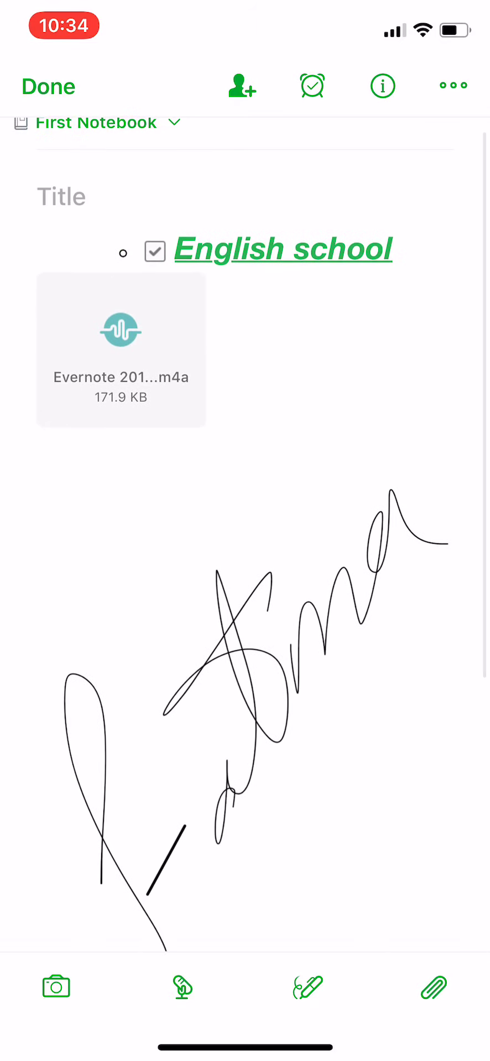
scroll(up, 3)
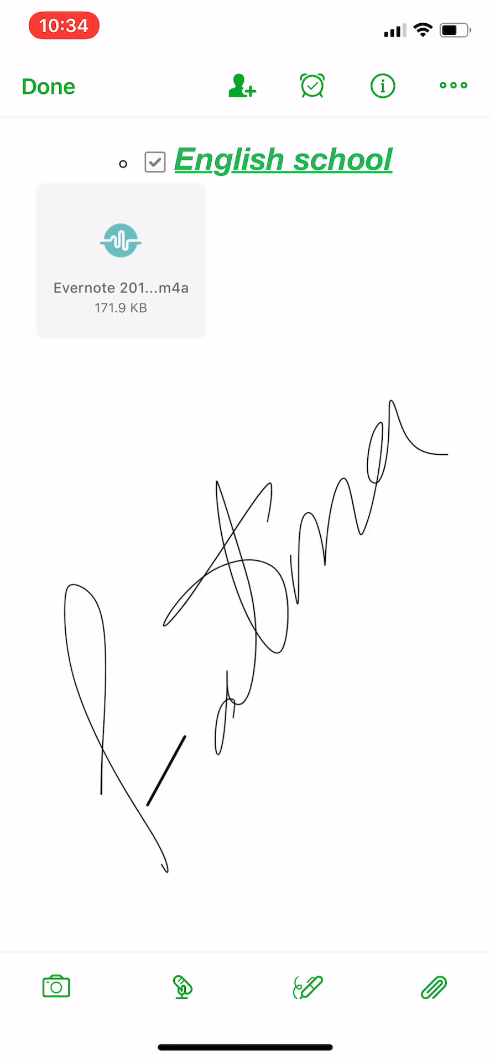
click(431, 987)
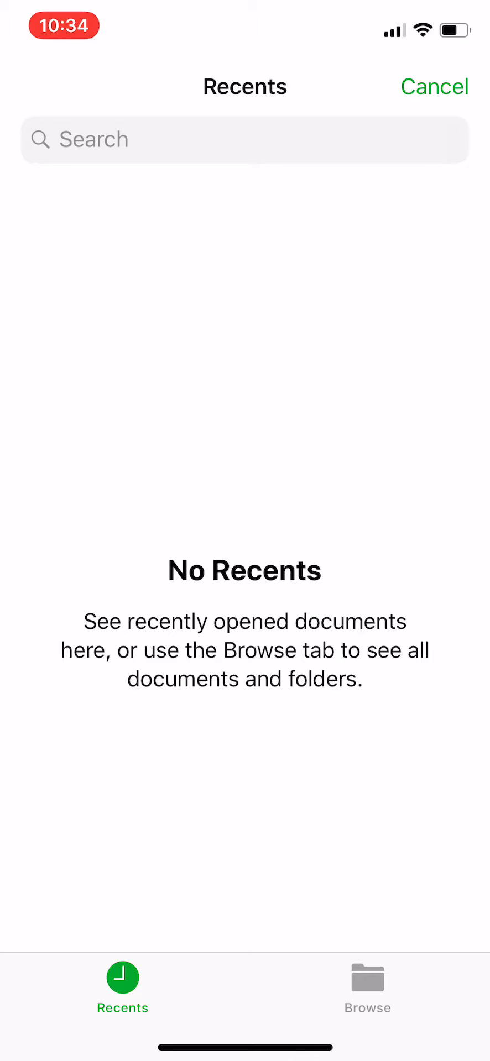
click(367, 980)
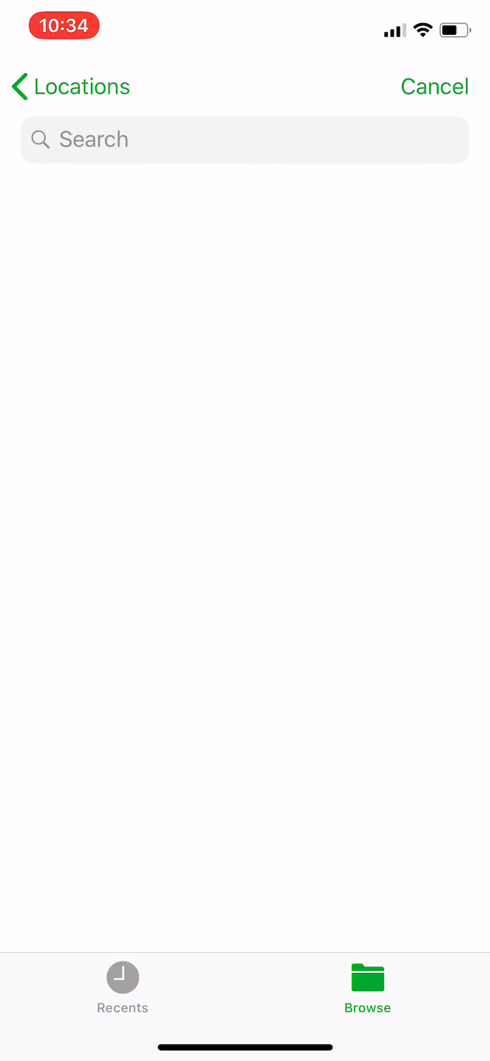
click(123, 978)
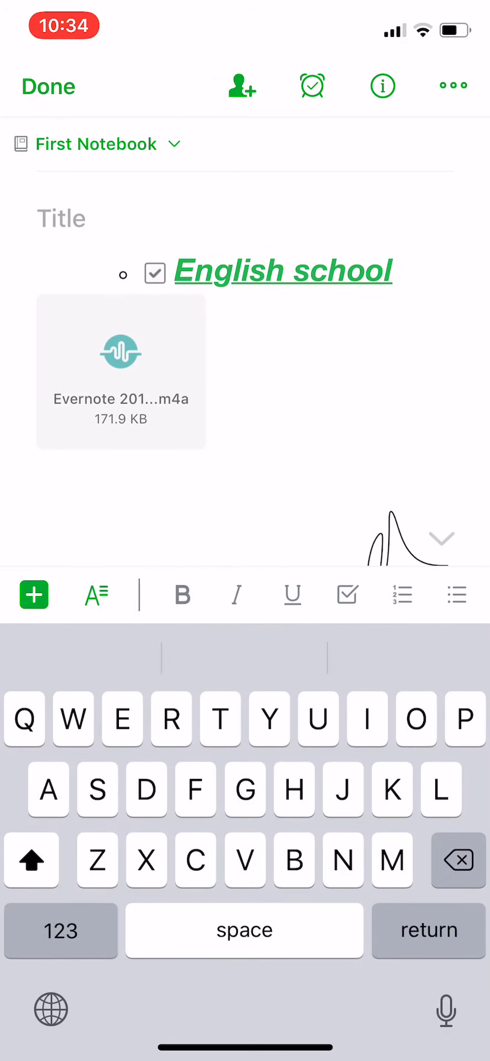
click(33, 596)
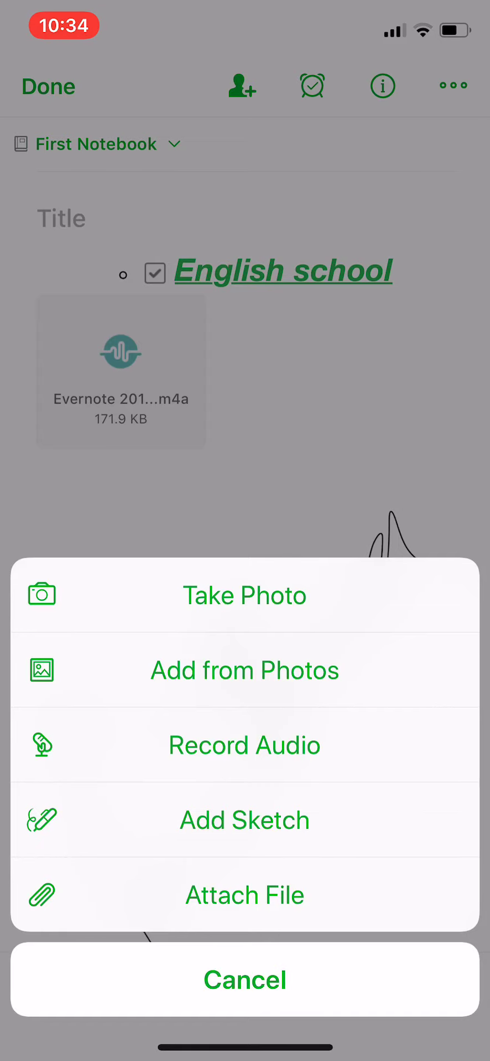
click(244, 819)
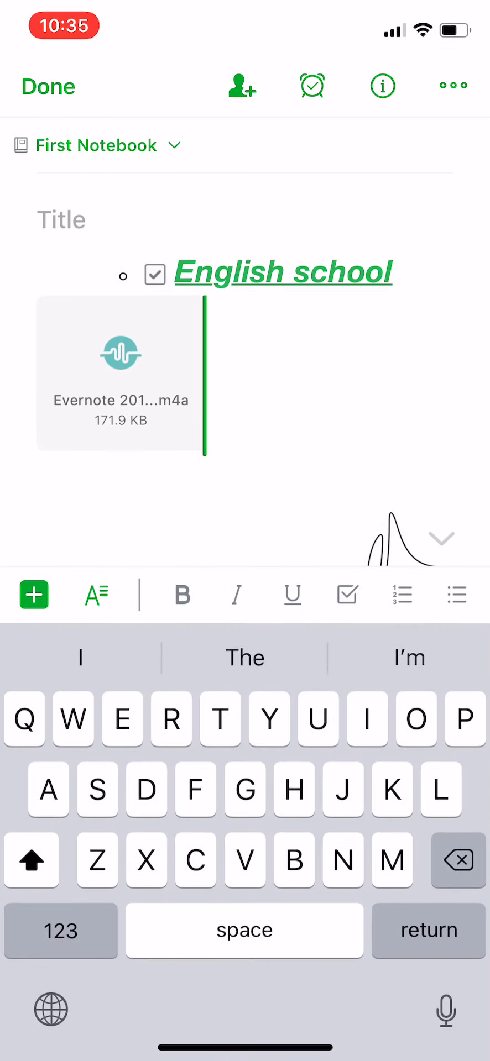
Turn on the note's shareable link in its sharing settings.
click(241, 86)
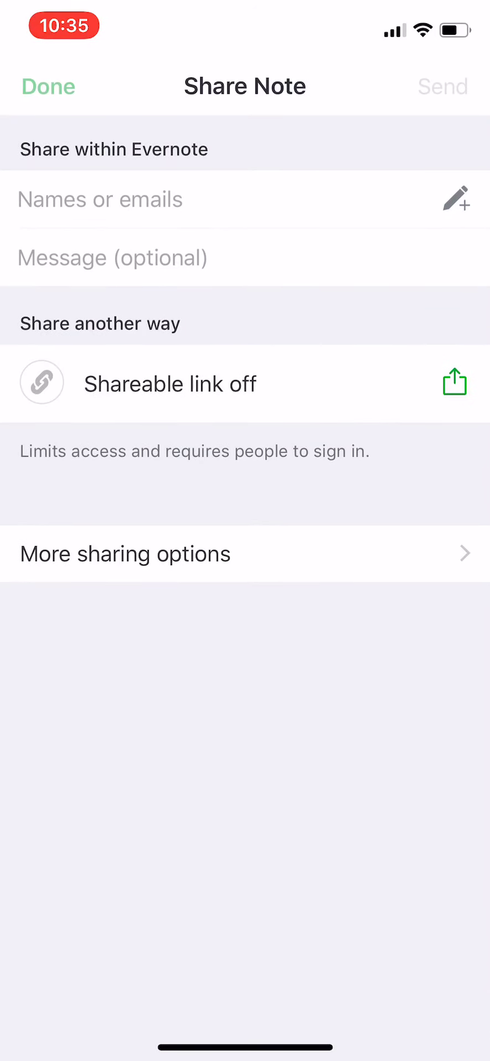
click(47, 86)
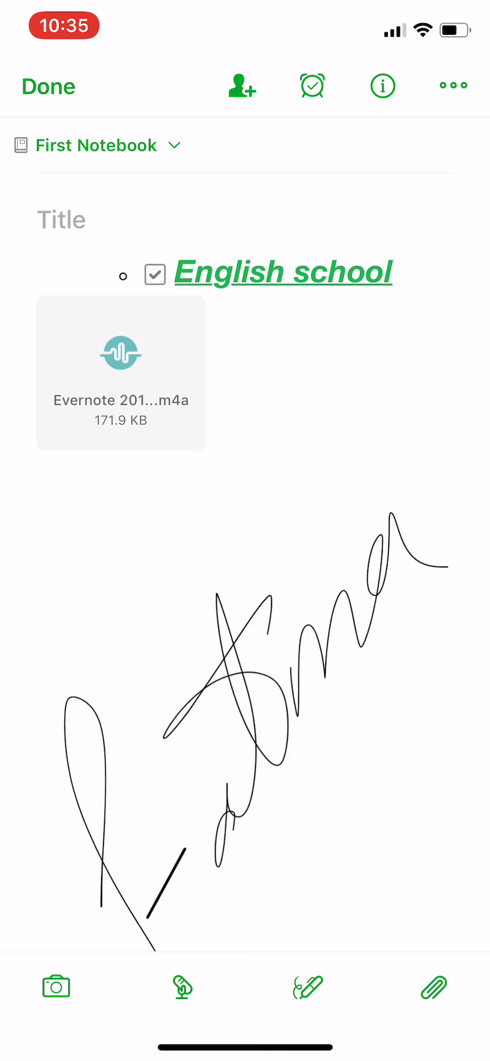
click(241, 87)
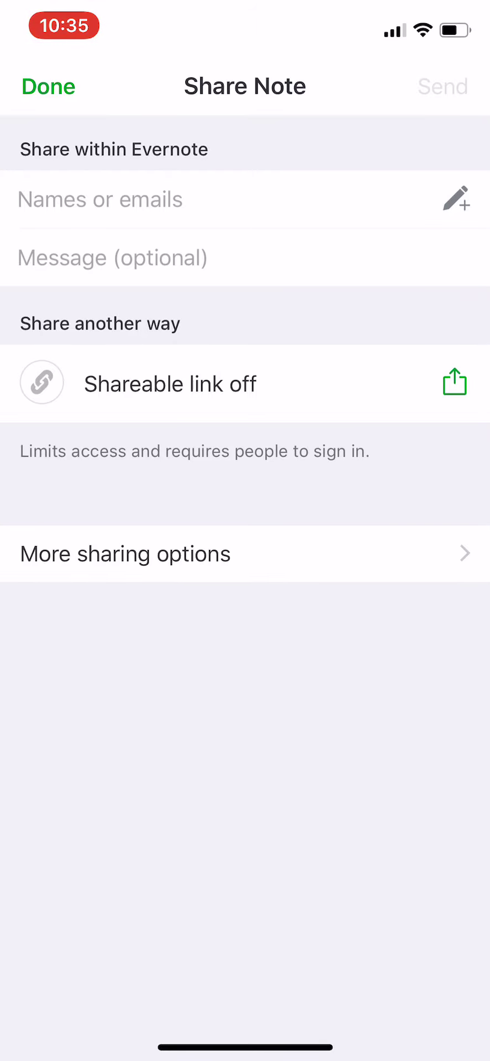
click(454, 384)
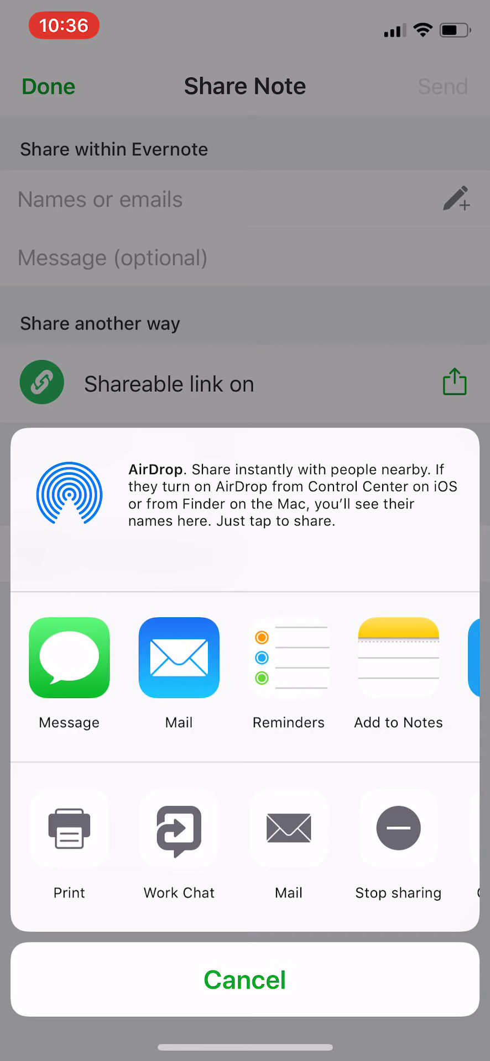
Dismiss the system share sheet and the More sharing options list.
click(246, 981)
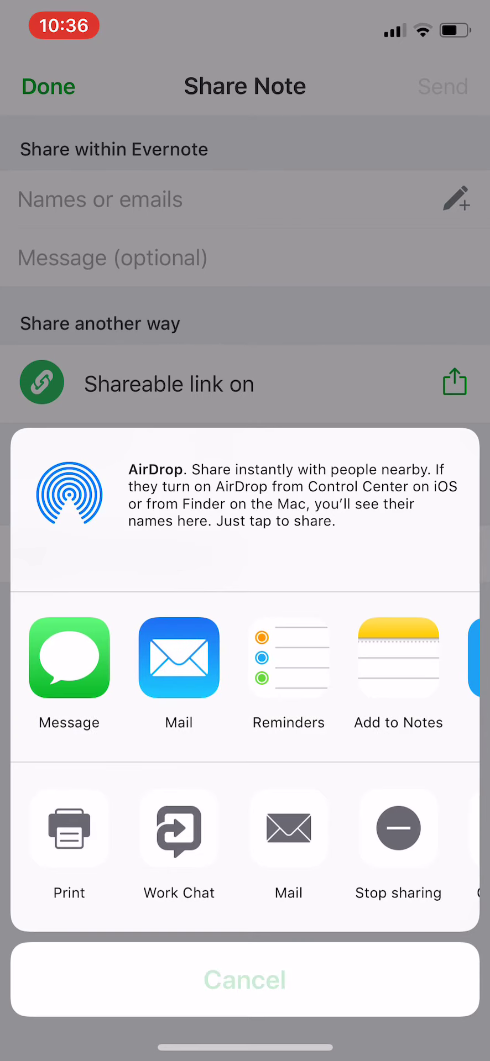
click(246, 981)
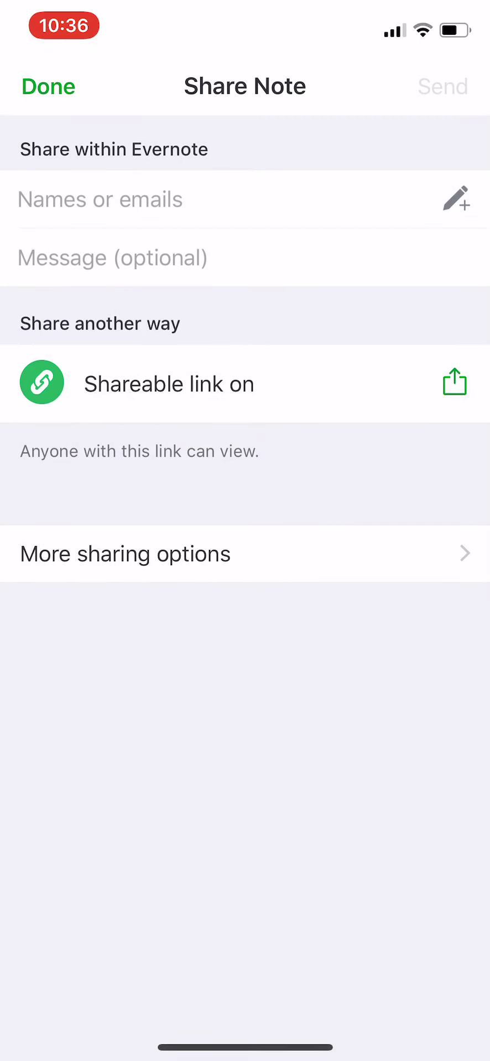
click(454, 382)
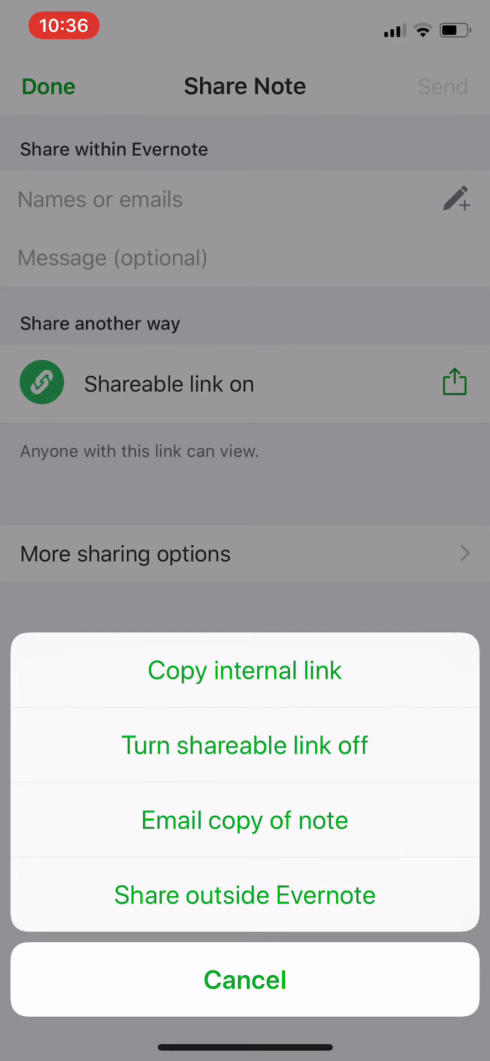
click(246, 980)
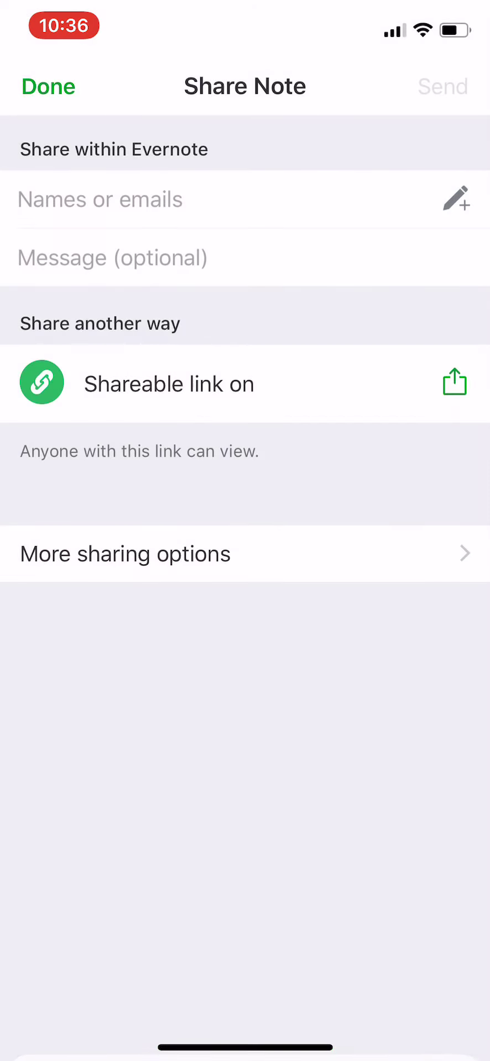
Leave Share Note and bring up the Remind Me time choices.
click(47, 86)
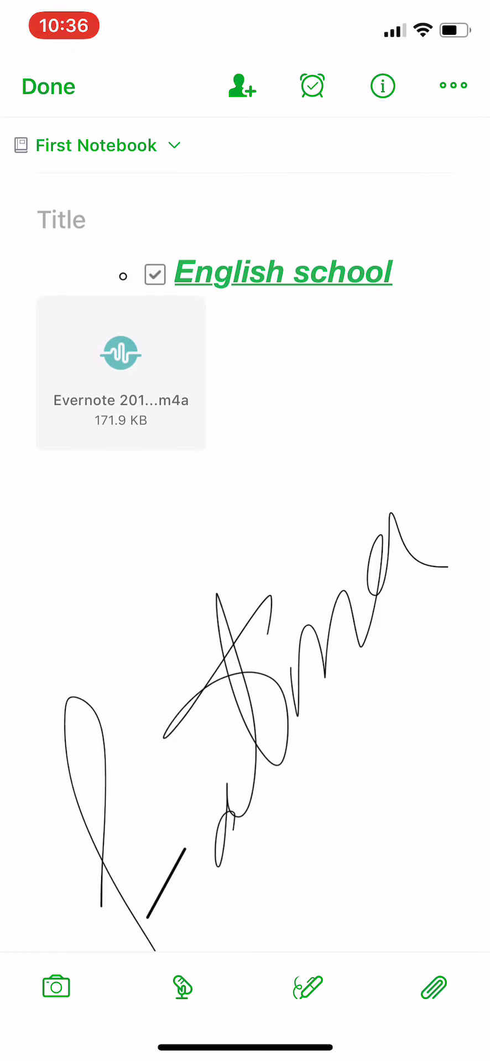
click(312, 86)
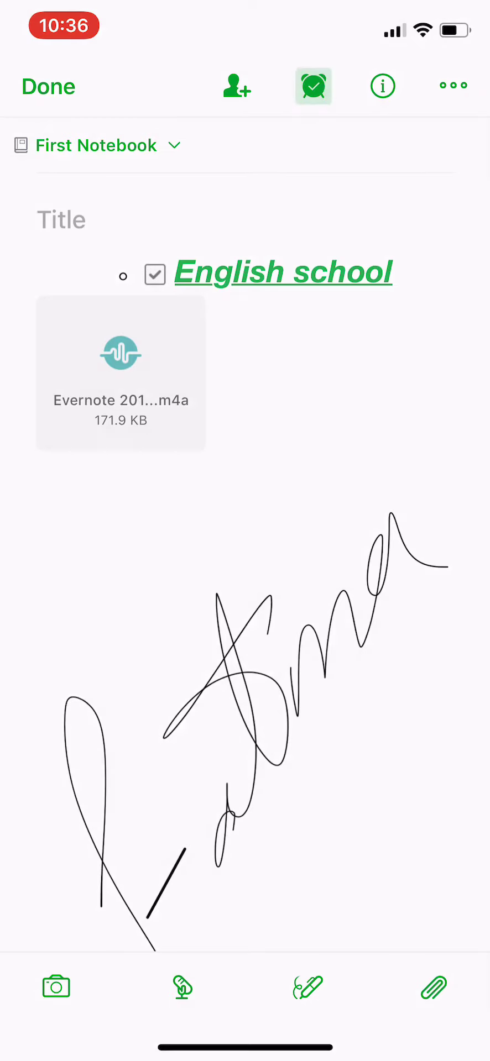
click(311, 86)
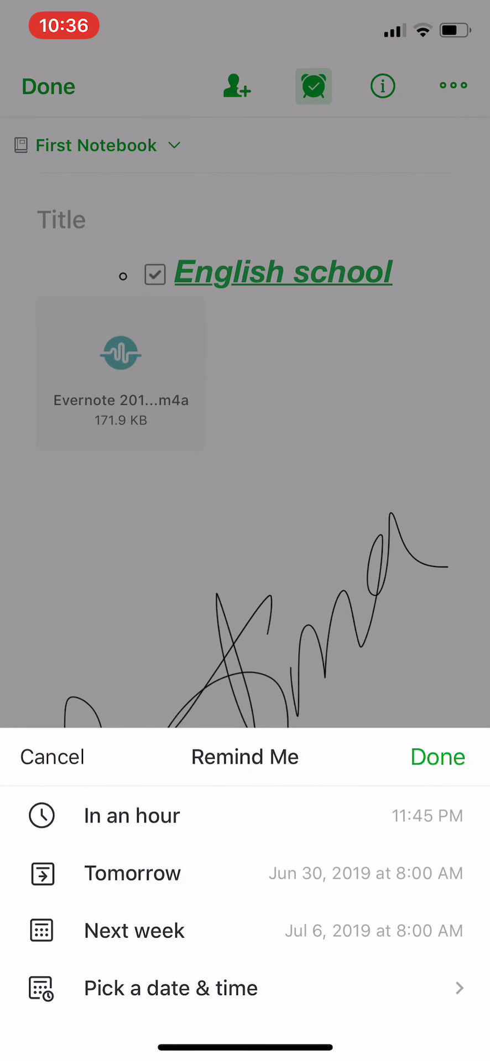